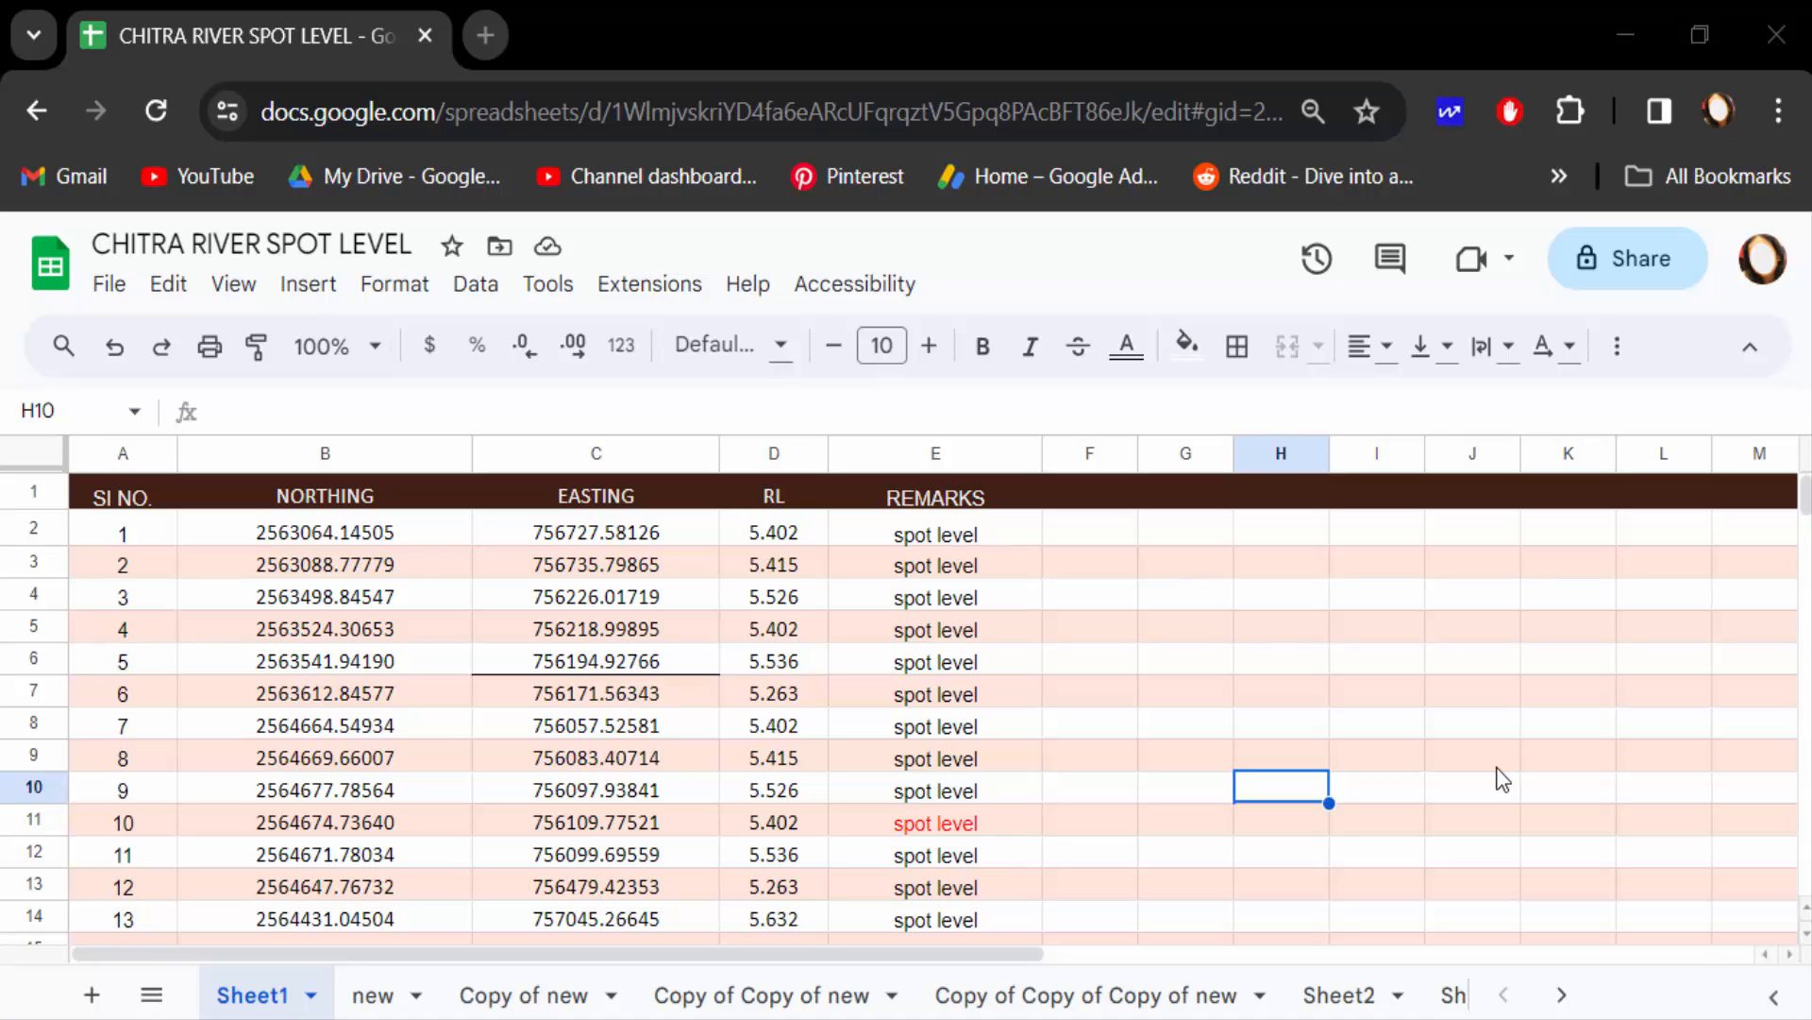
mouse_move(1193, 719)
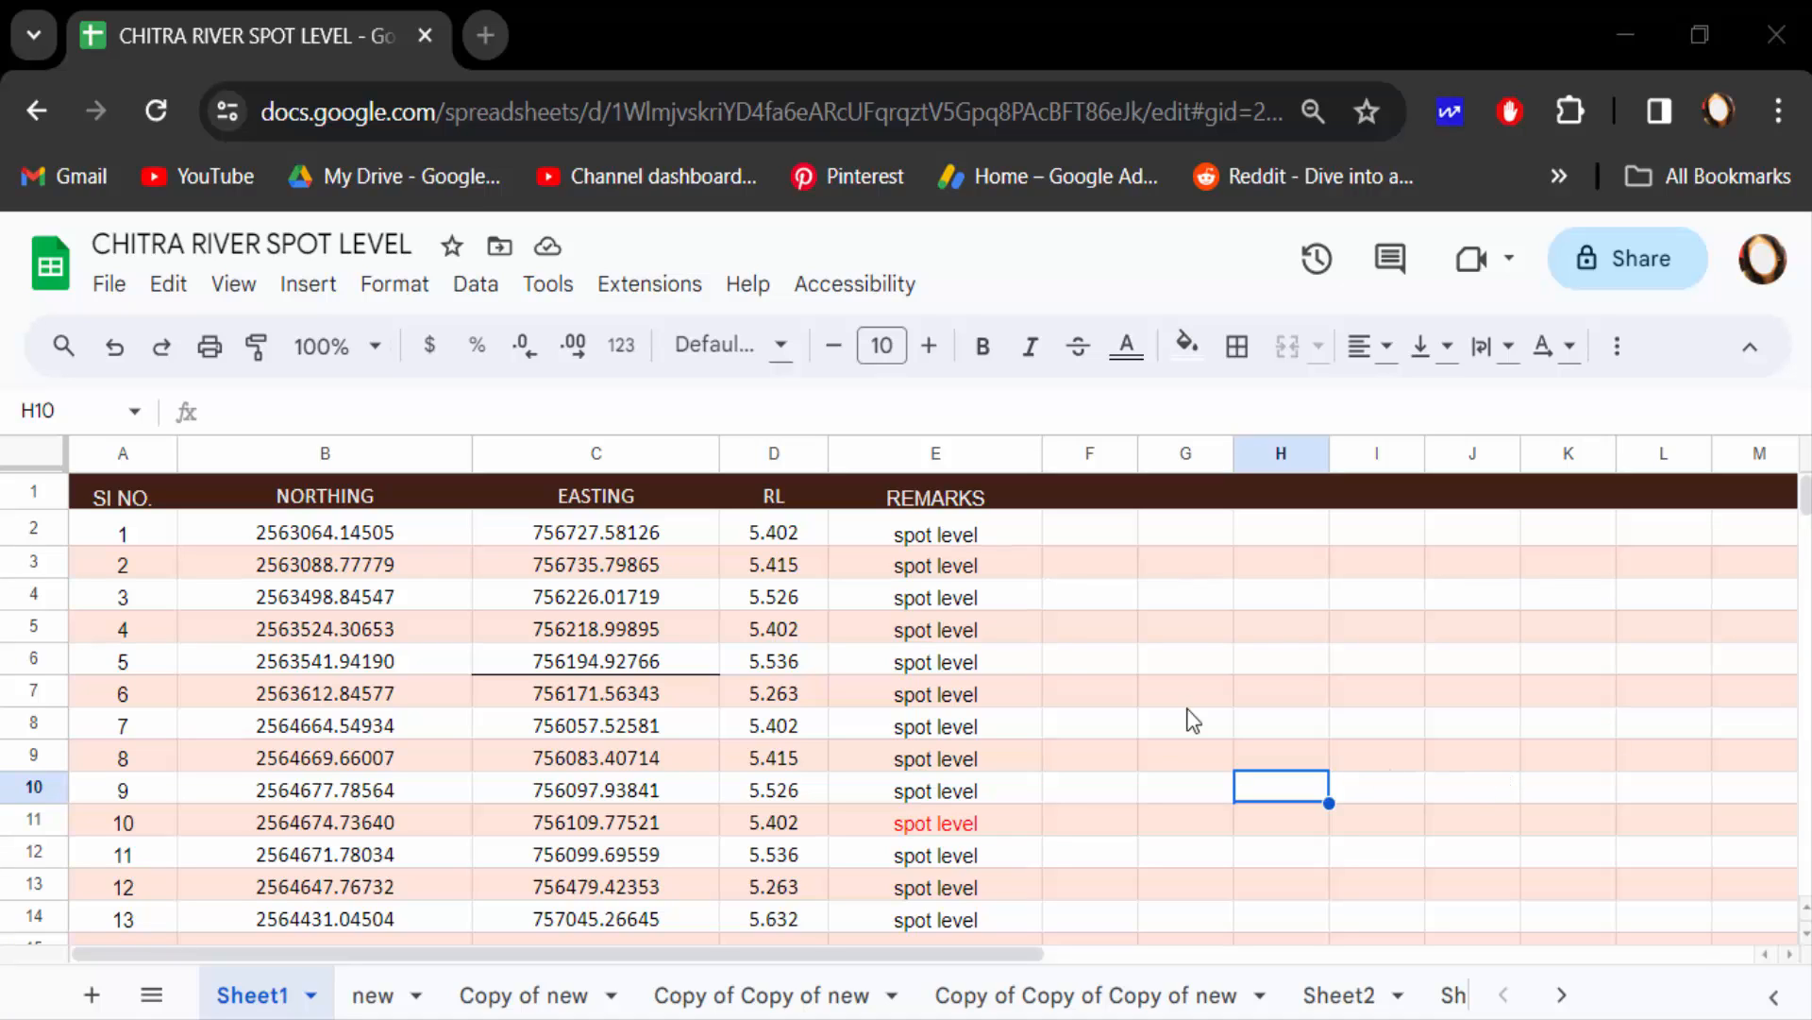
mouse_move(1061, 801)
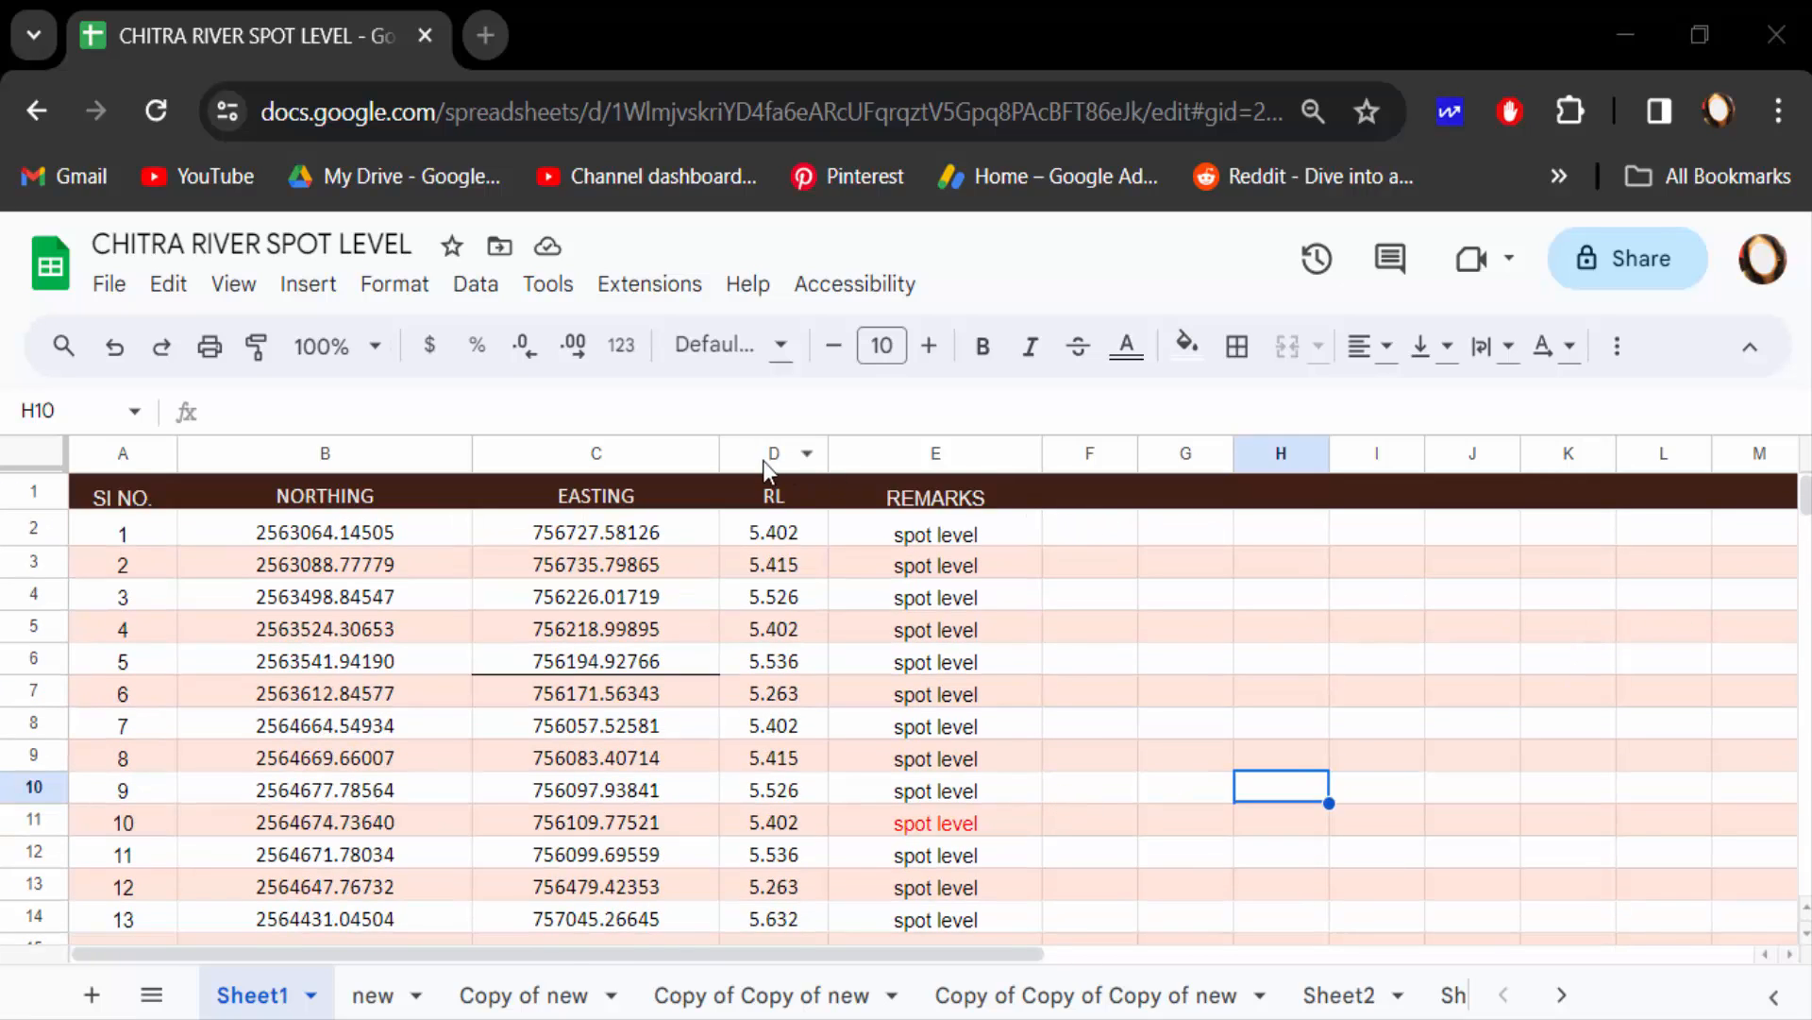
mouse_move(1116, 681)
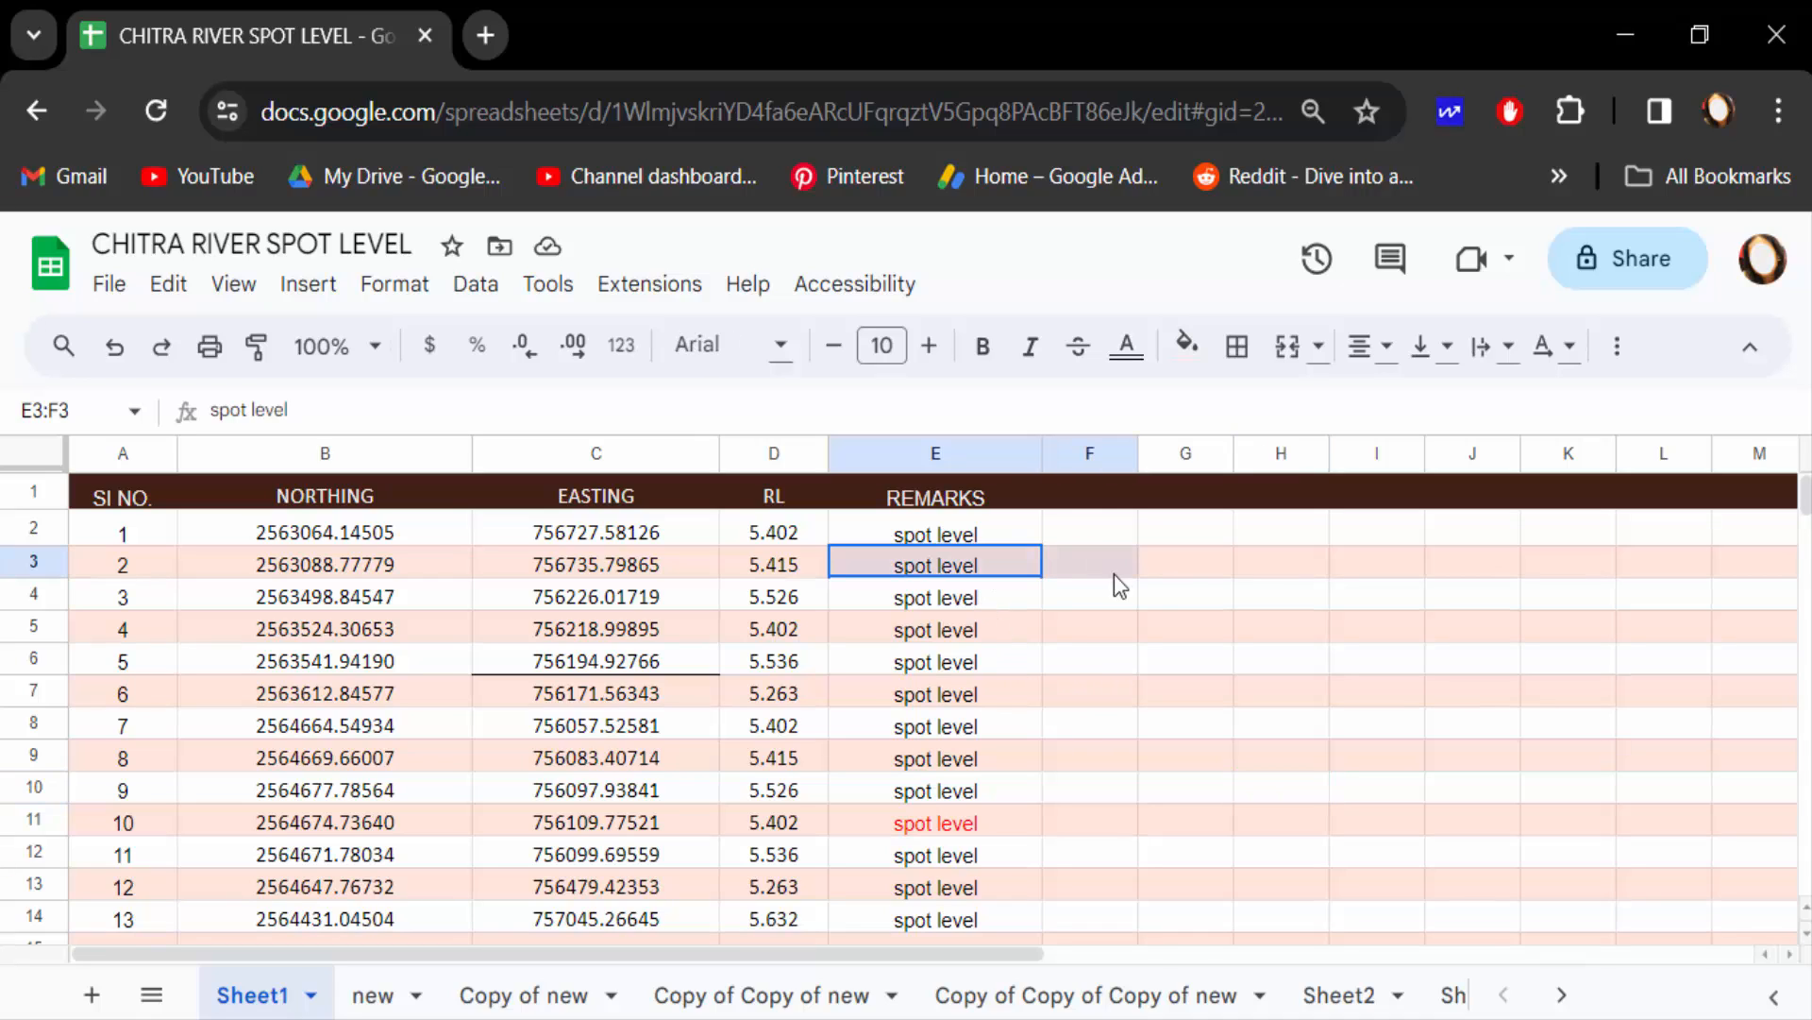
Step: Select a remark cell in the banded table and bring up the Format menu
click(934, 629)
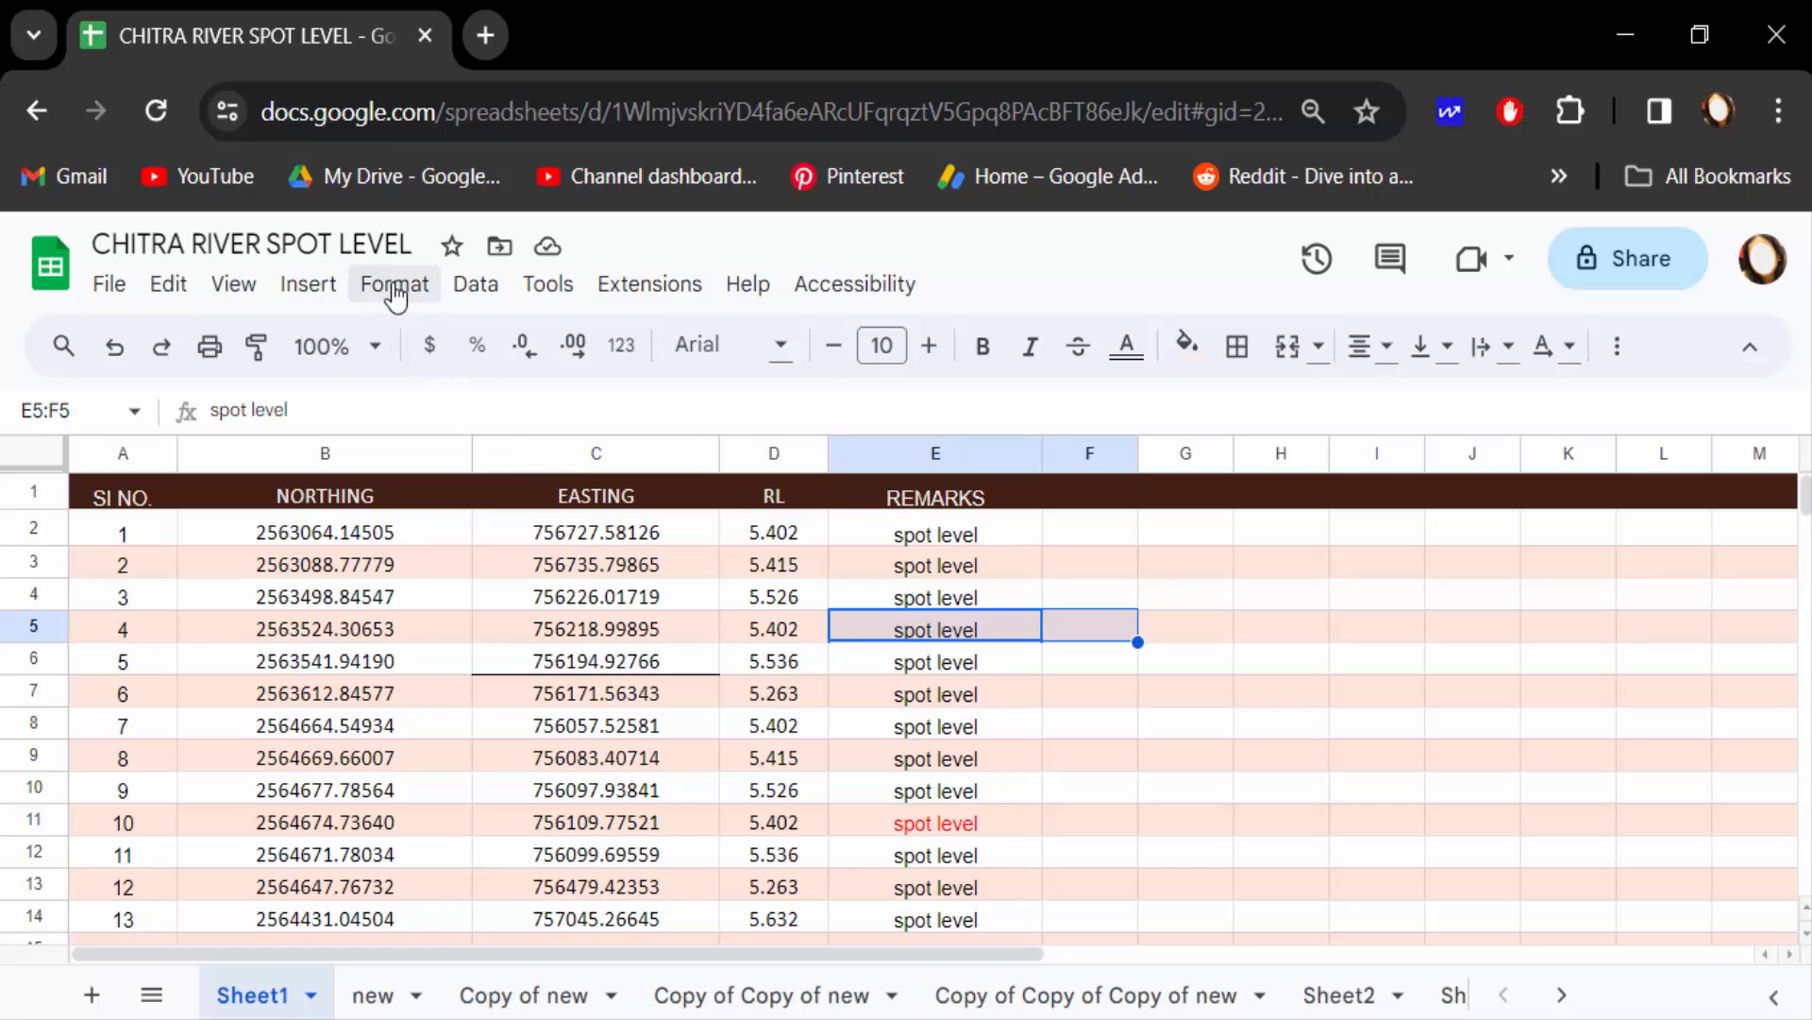
click(394, 284)
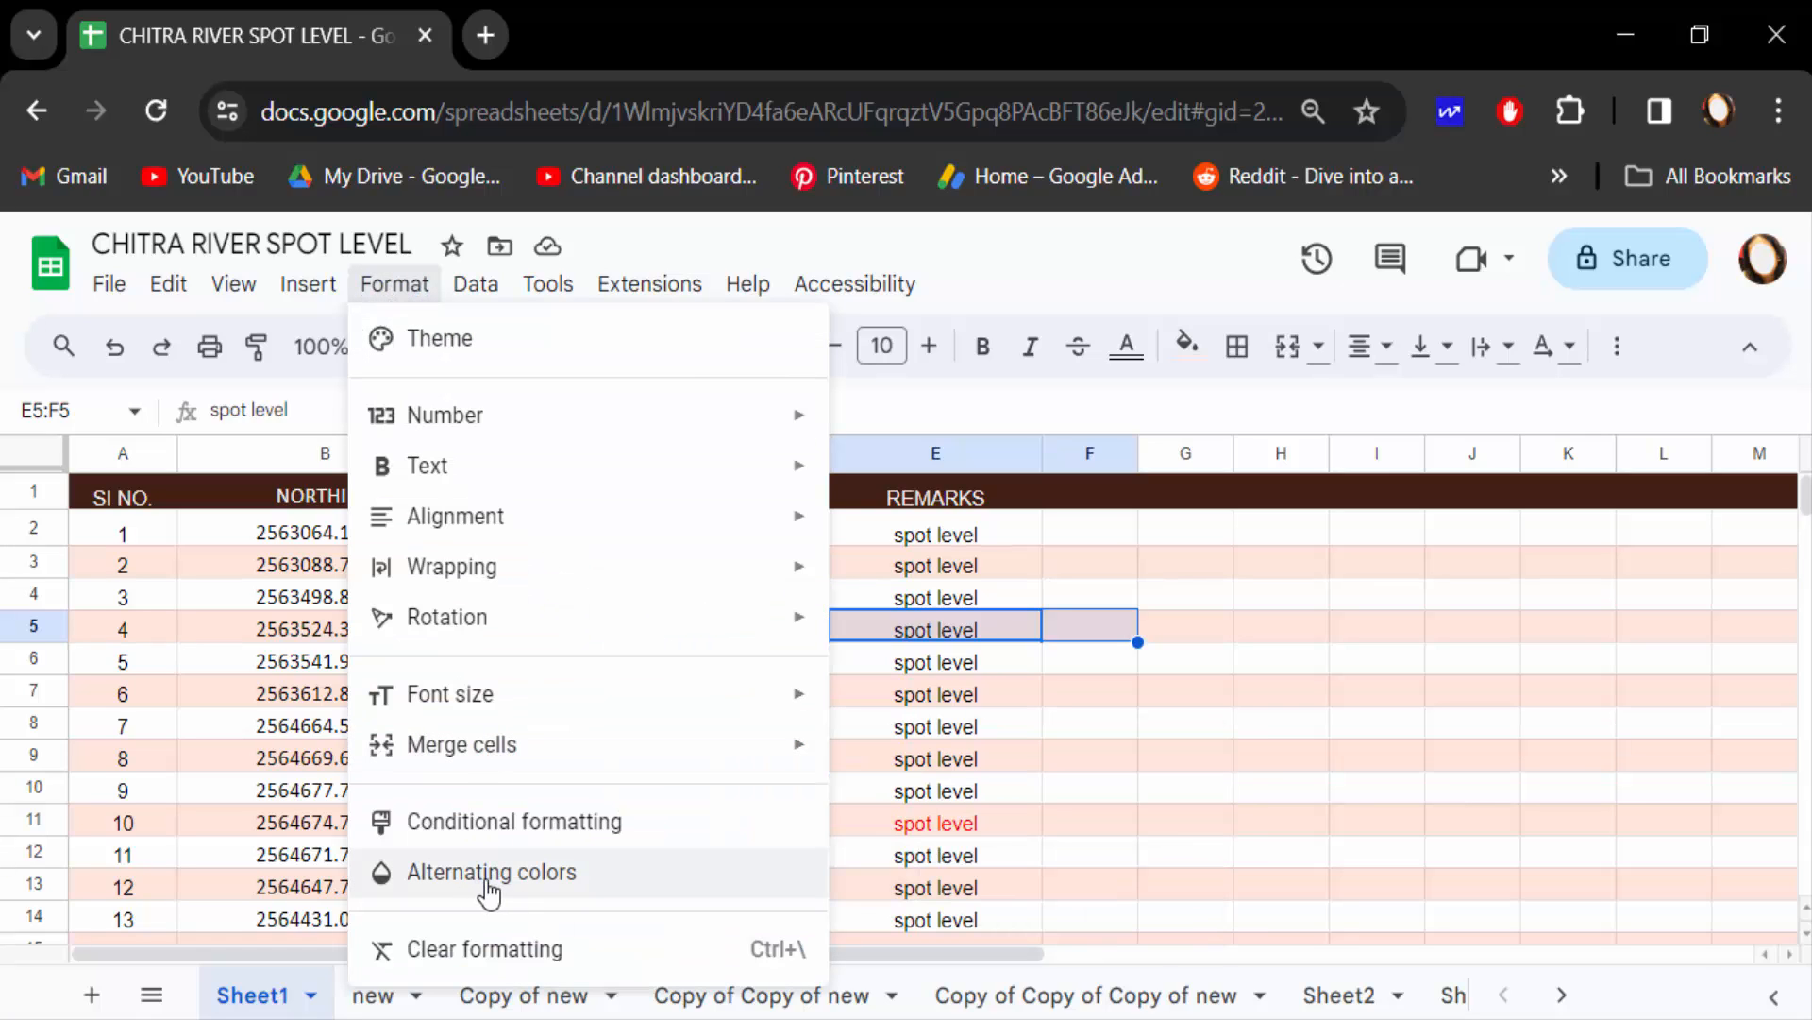
Step: Open the Alternating colors panel showing the dark header and light pink banding style
click(491, 872)
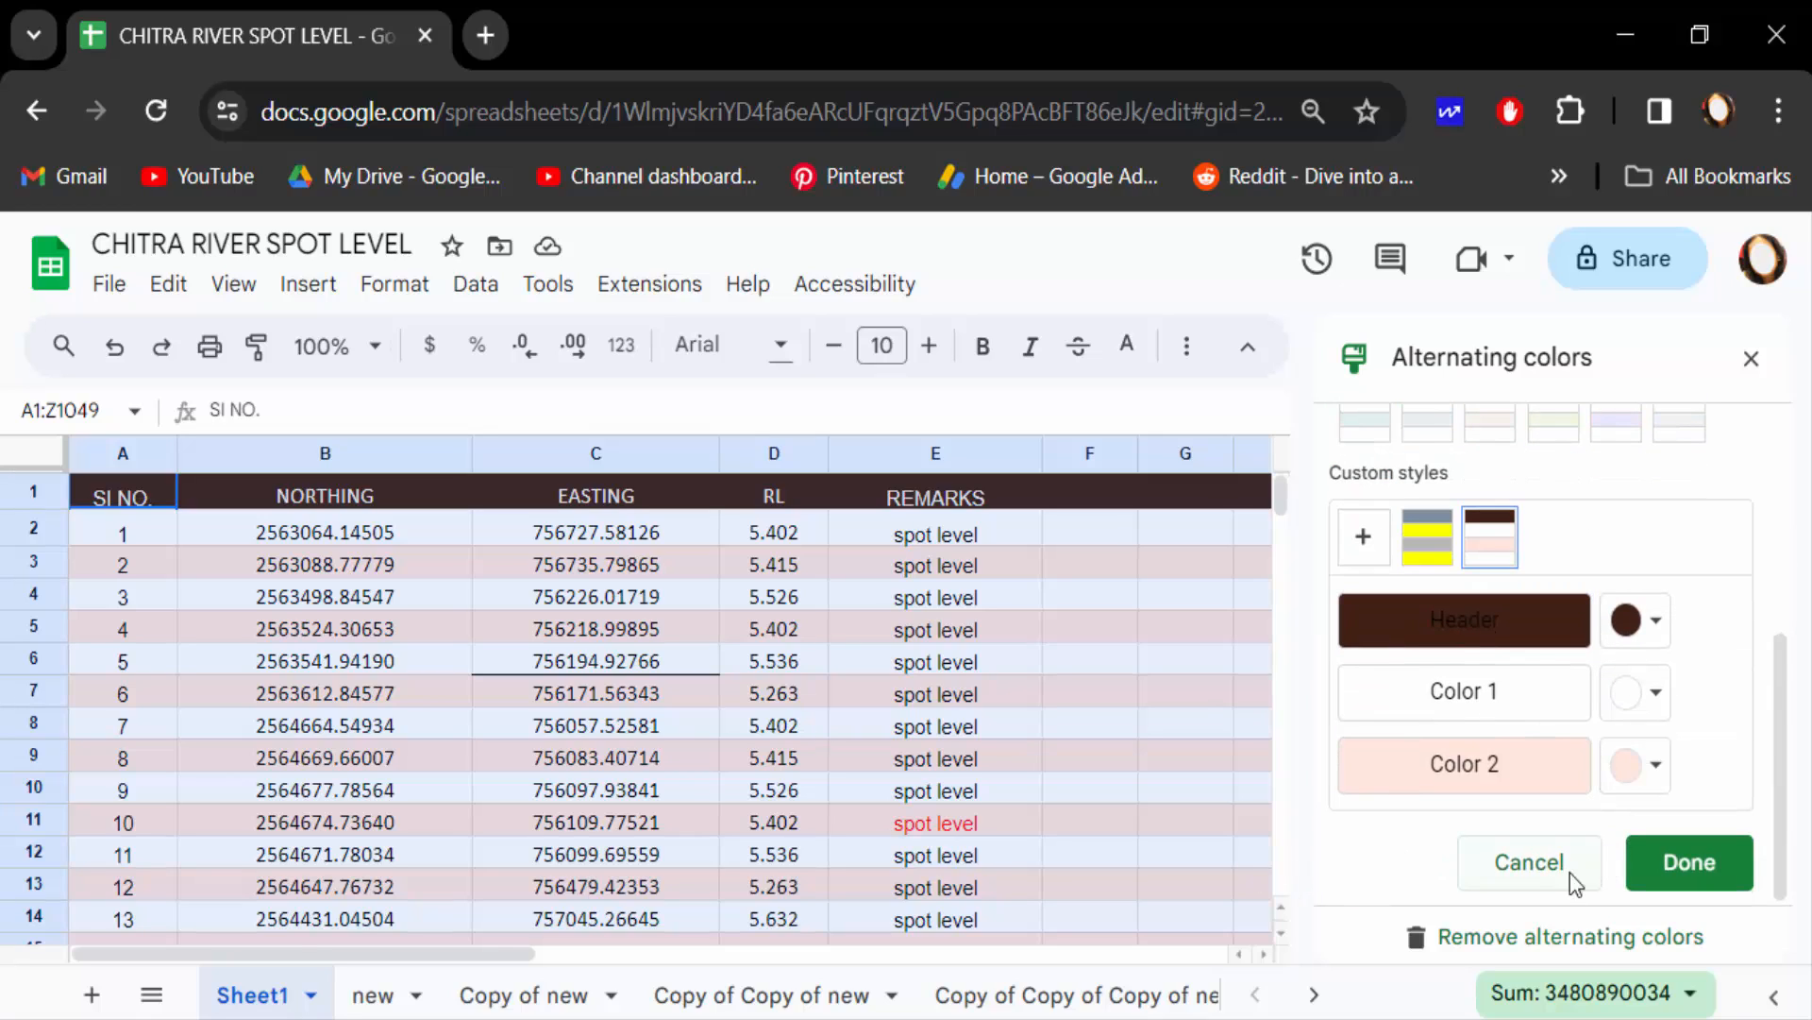
mouse_move(1448, 955)
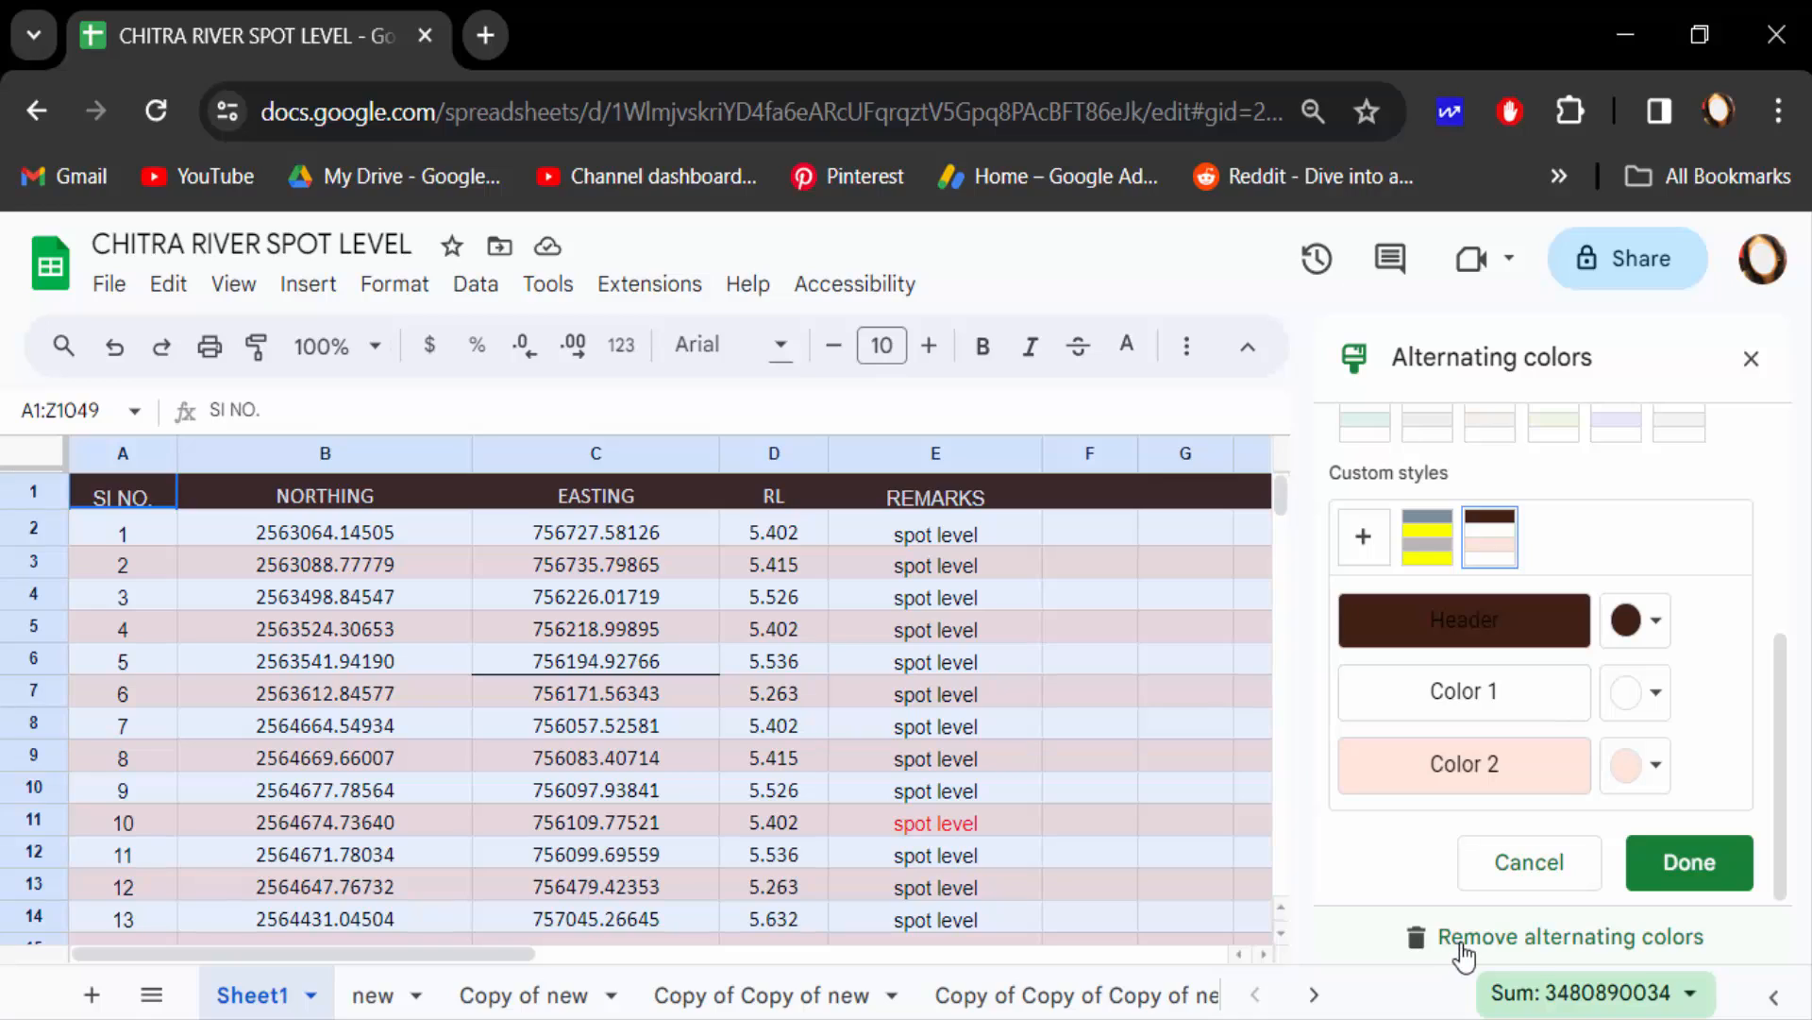
mouse_move(843, 853)
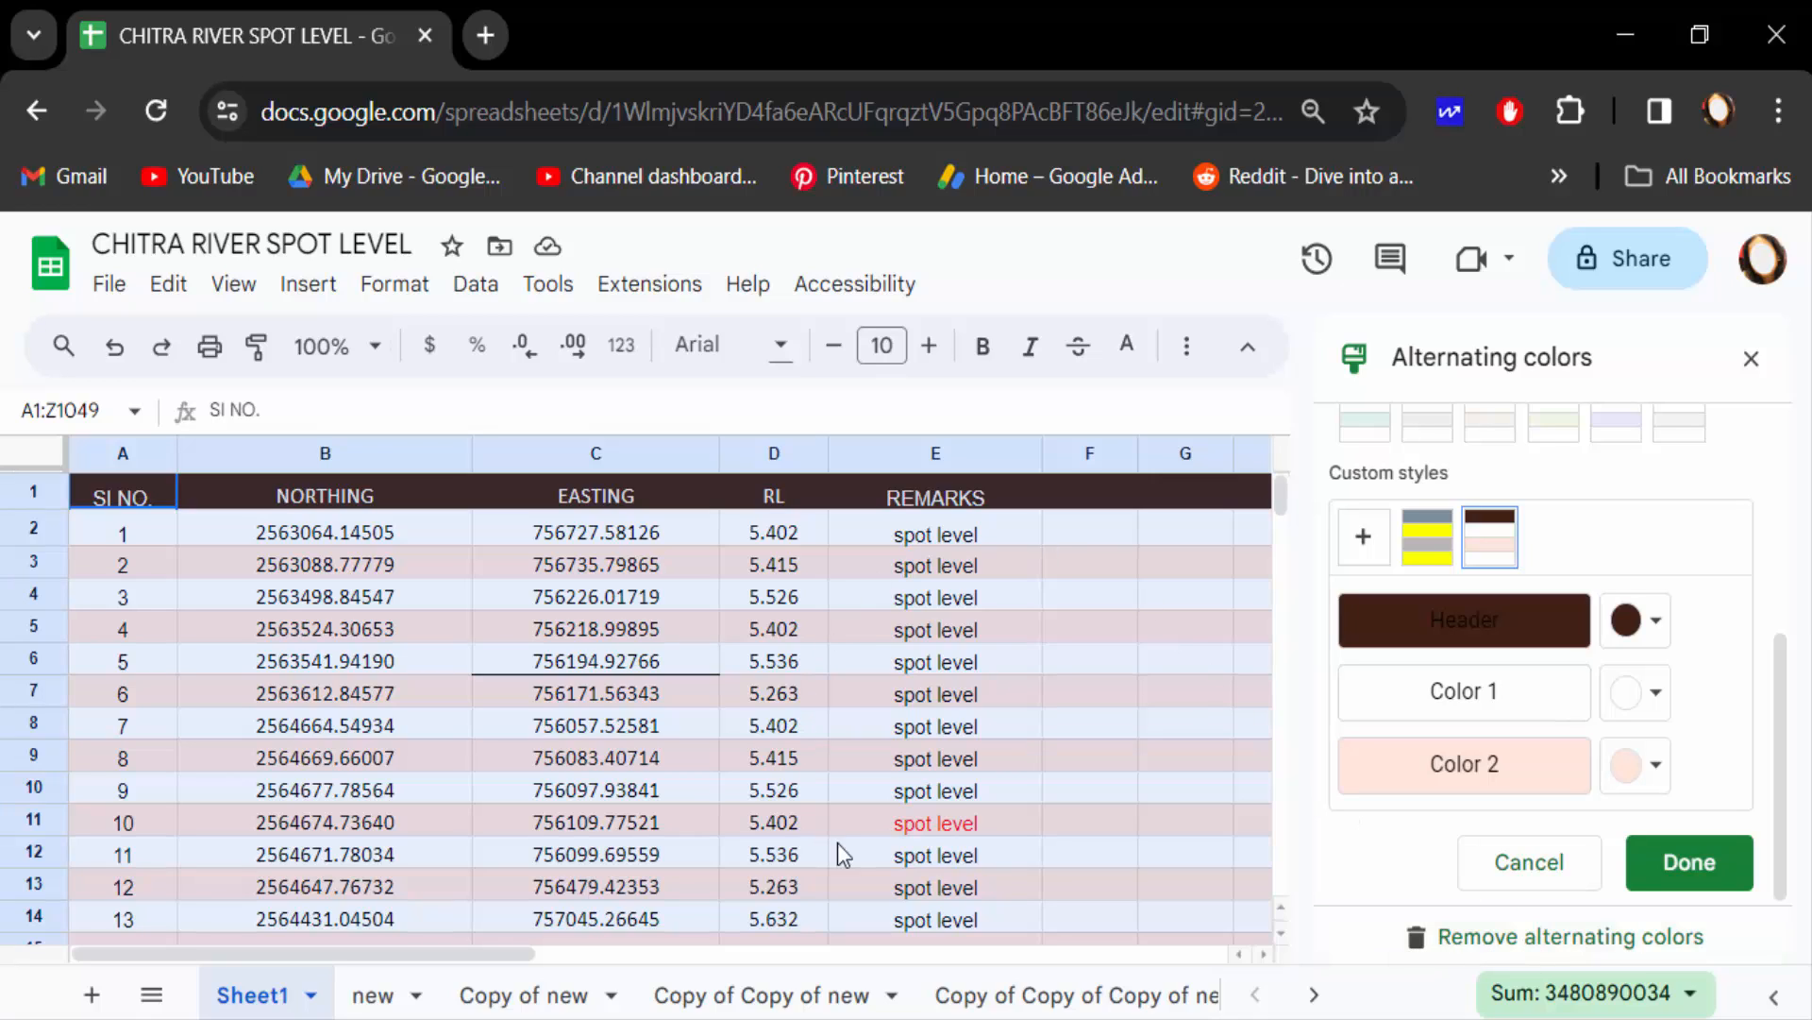
mouse_move(1488, 949)
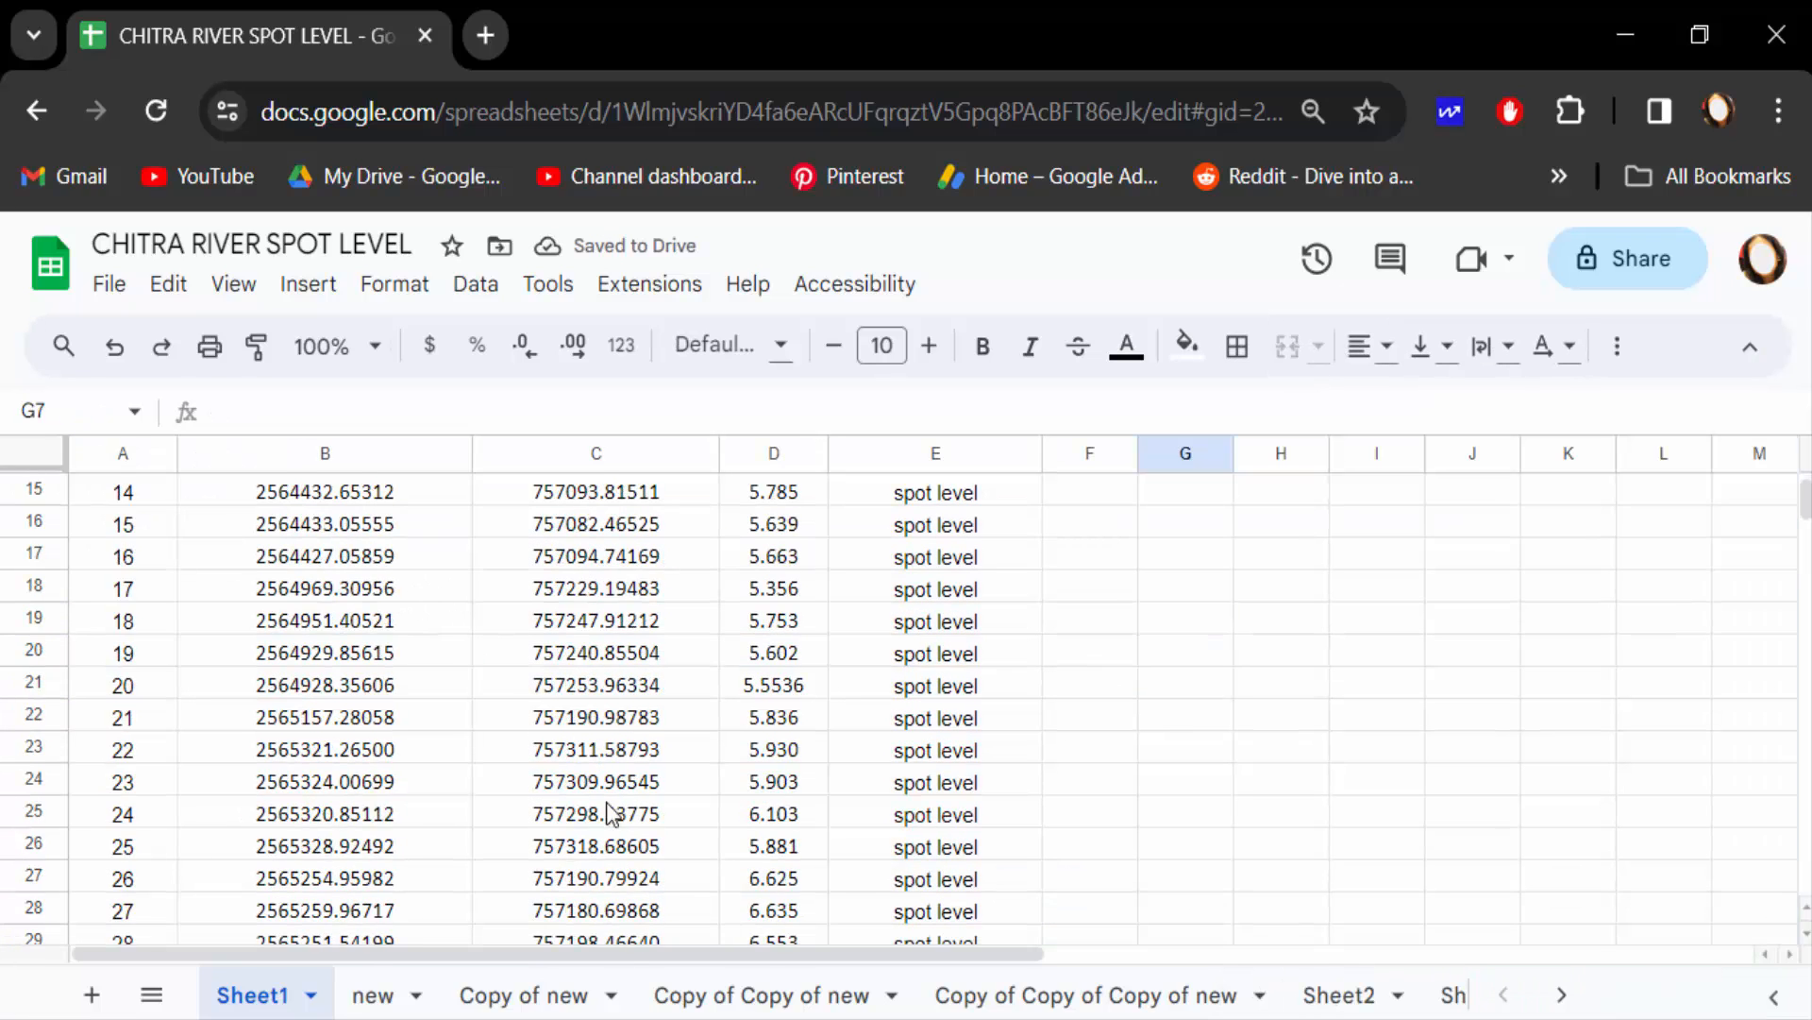
scroll(up, 3)
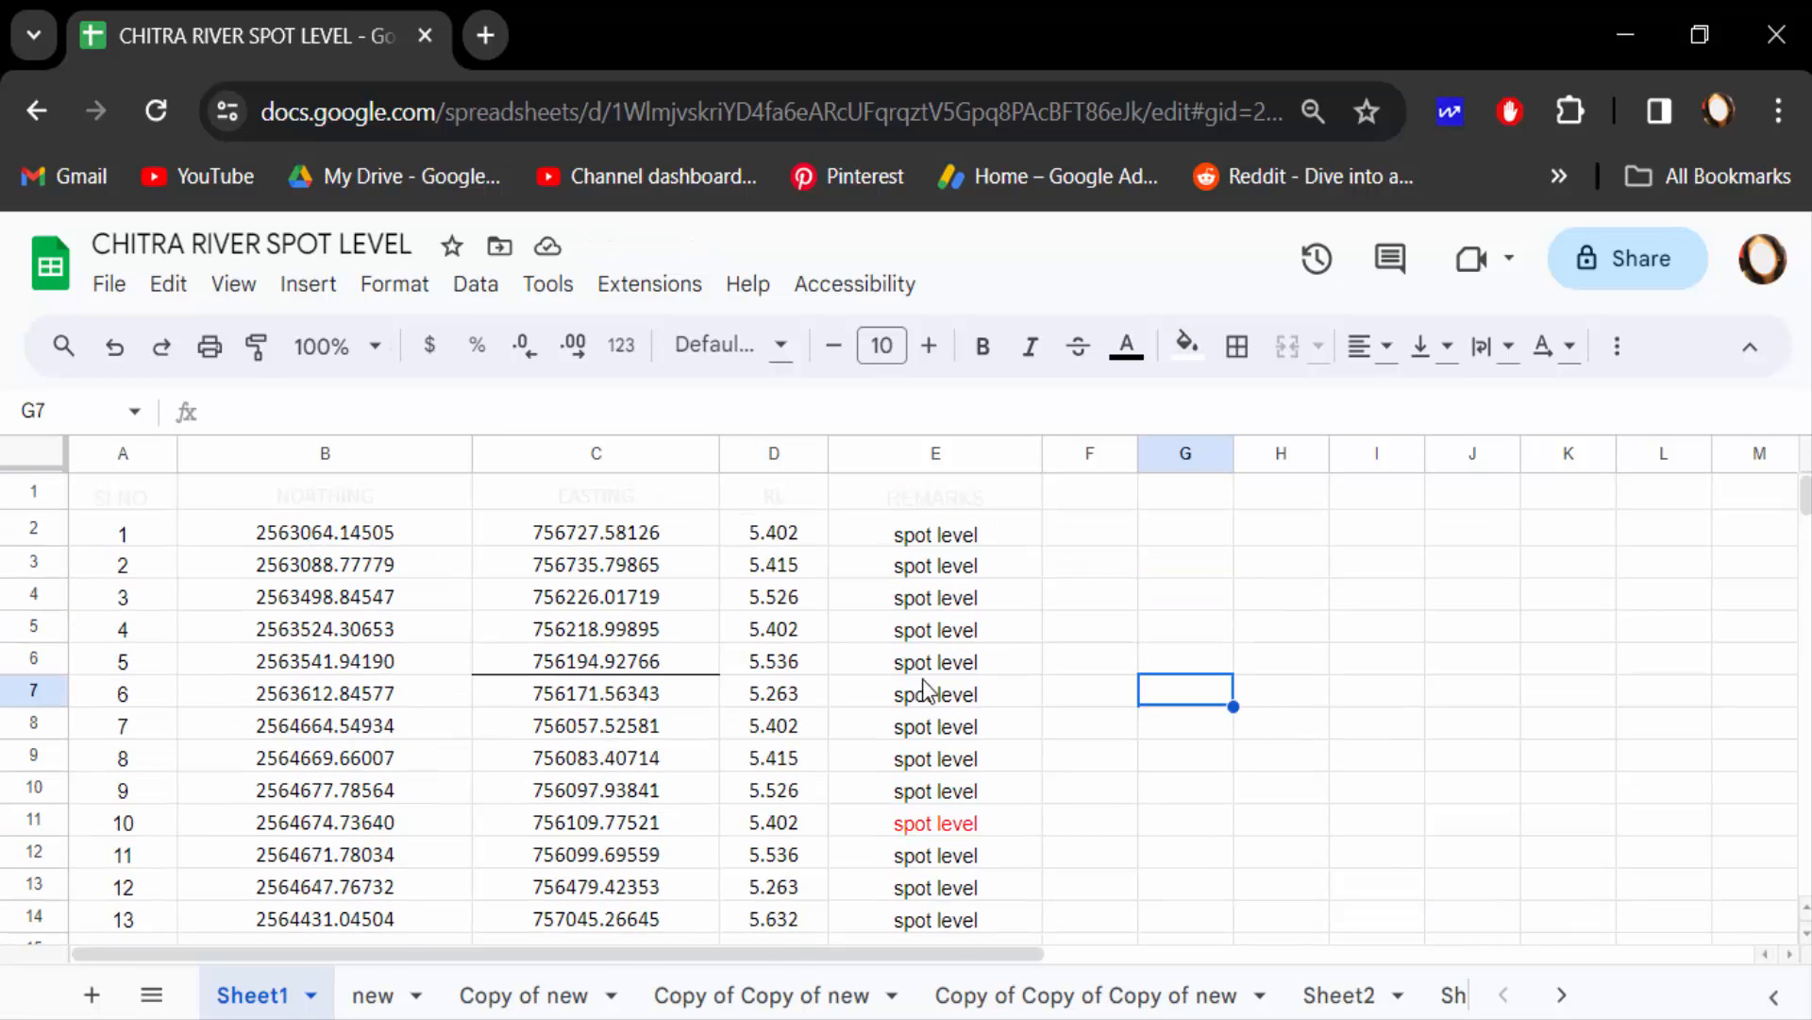
click(934, 532)
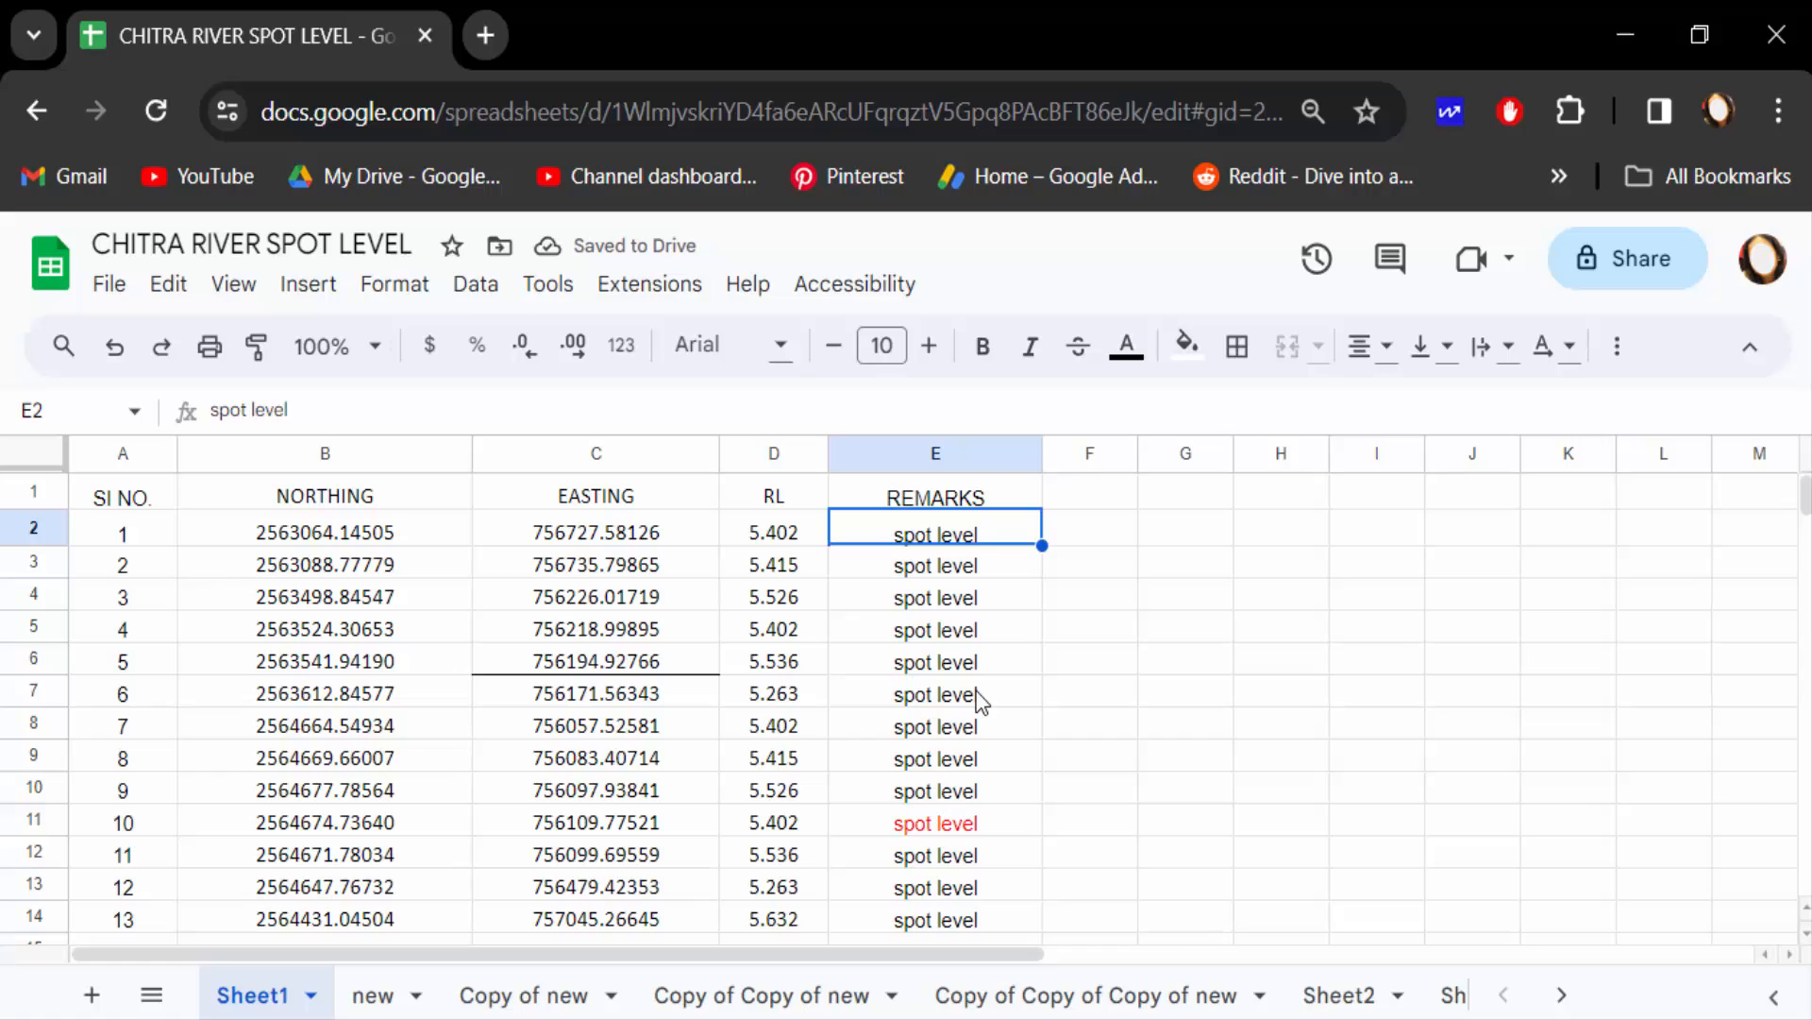